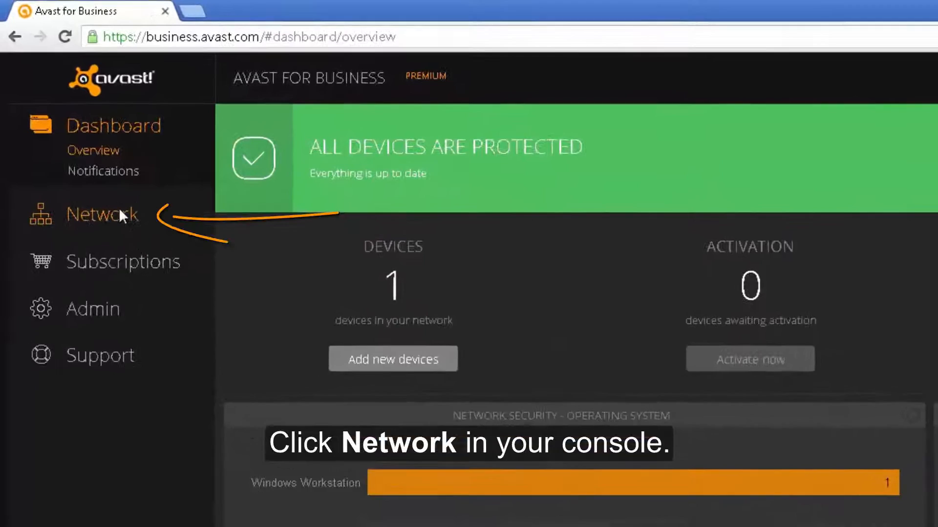
- Go to the Network section's Settings page listing the settings templates
{"action": "left_click", "coordinate": [103, 214]}
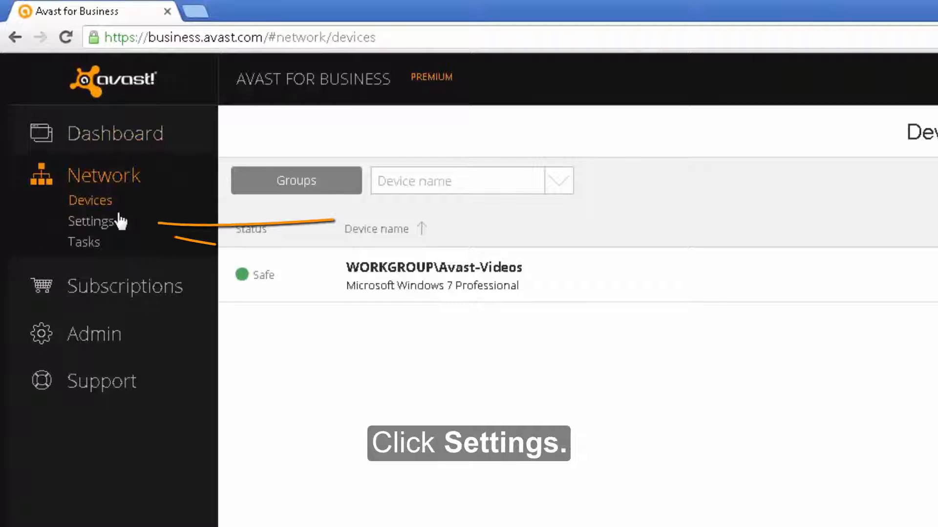
{"action": "left_click", "coordinate": [91, 221]}
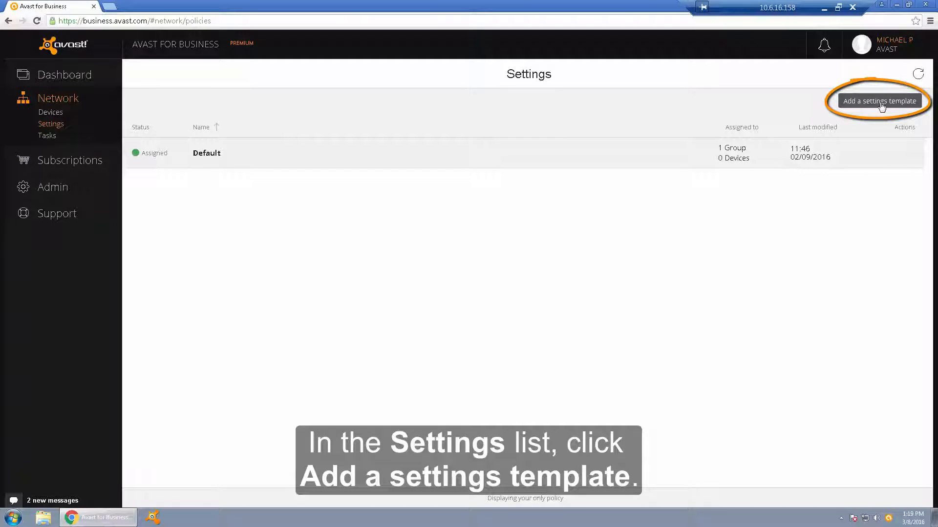
- Add a settings template named 'Test Template' and create it
{"action": "left_click", "coordinate": [878, 100]}
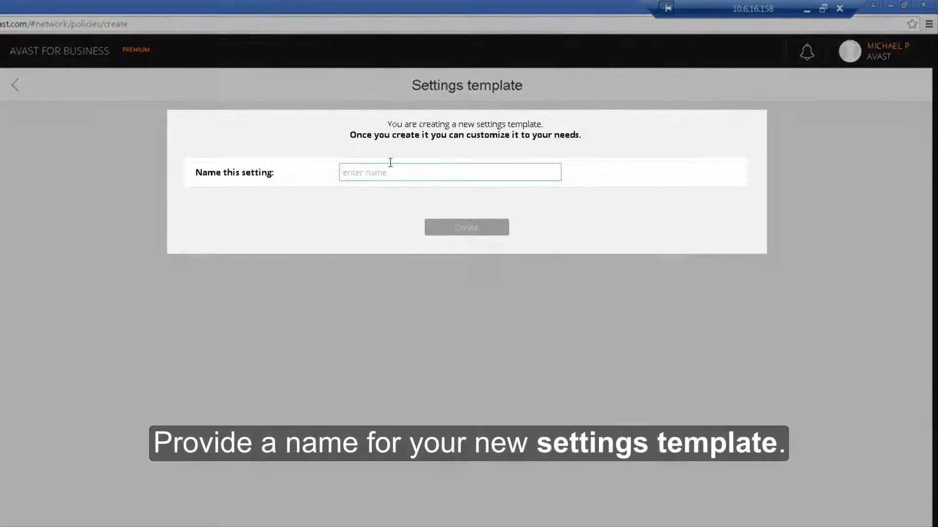
{"action": "type", "text": "Test Tem"}
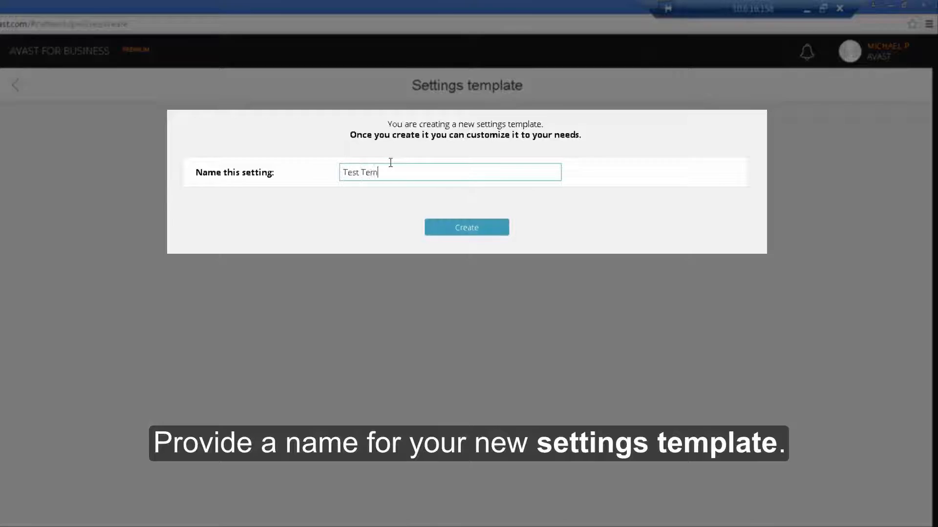
{"action": "type", "text": "plate"}
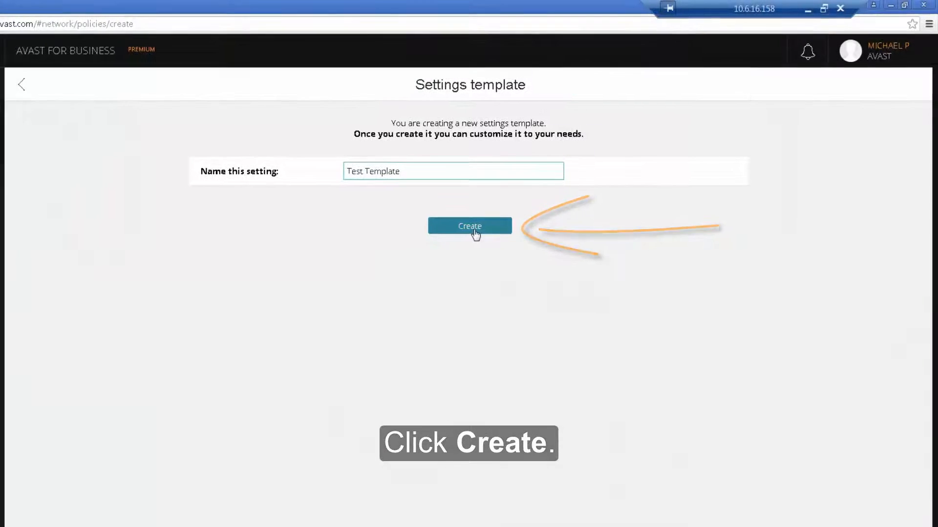
{"action": "left_click", "coordinate": [470, 226]}
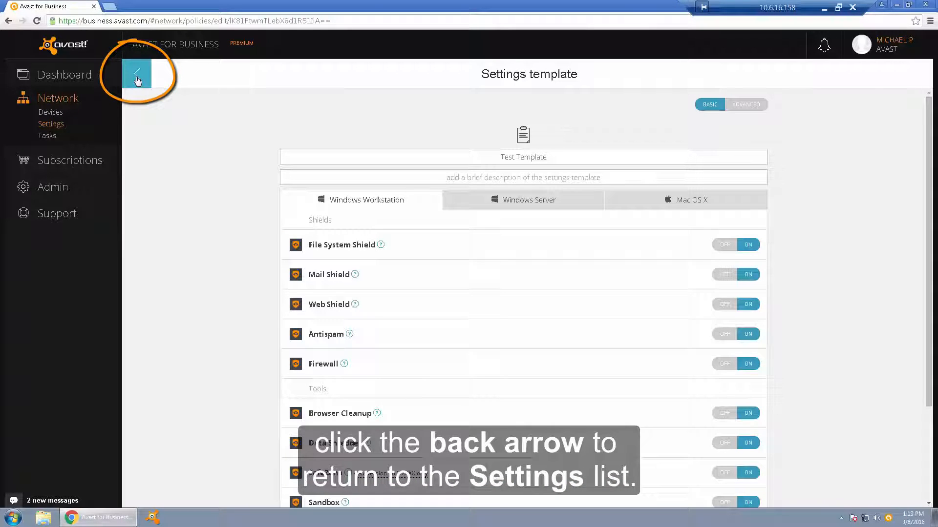
- Go back from the template editor to the settings templates list
{"action": "left_click", "coordinate": [137, 74]}
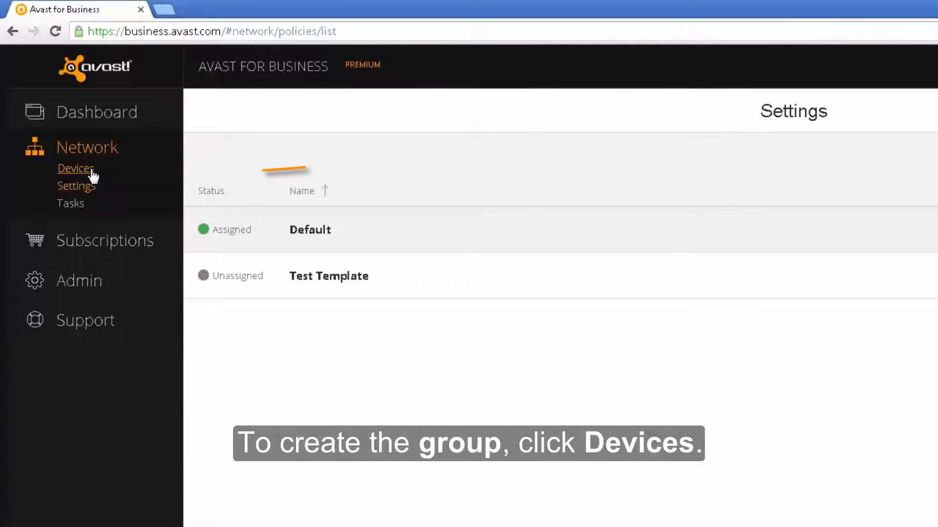
- Show the device groups in the Devices list and start a new group under DEFAULT
{"action": "left_click", "coordinate": [75, 168]}
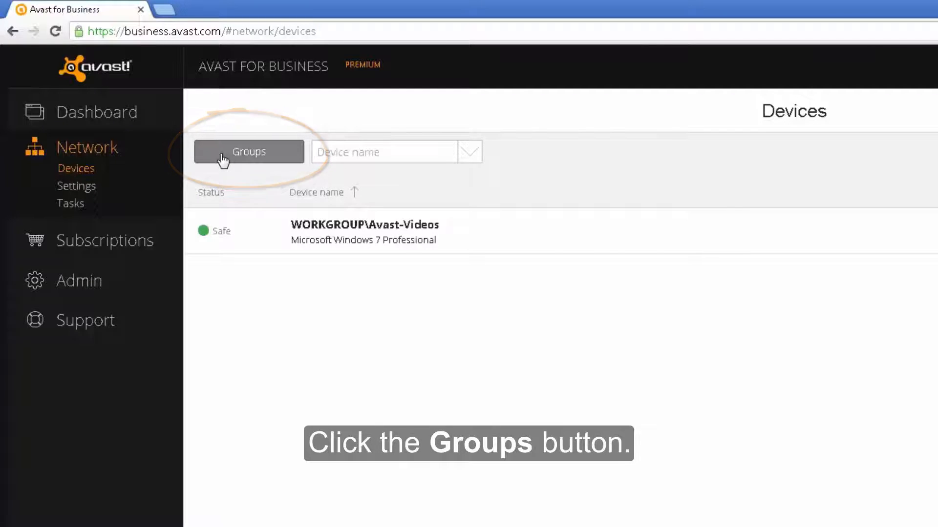
{"action": "left_click", "coordinate": [248, 152]}
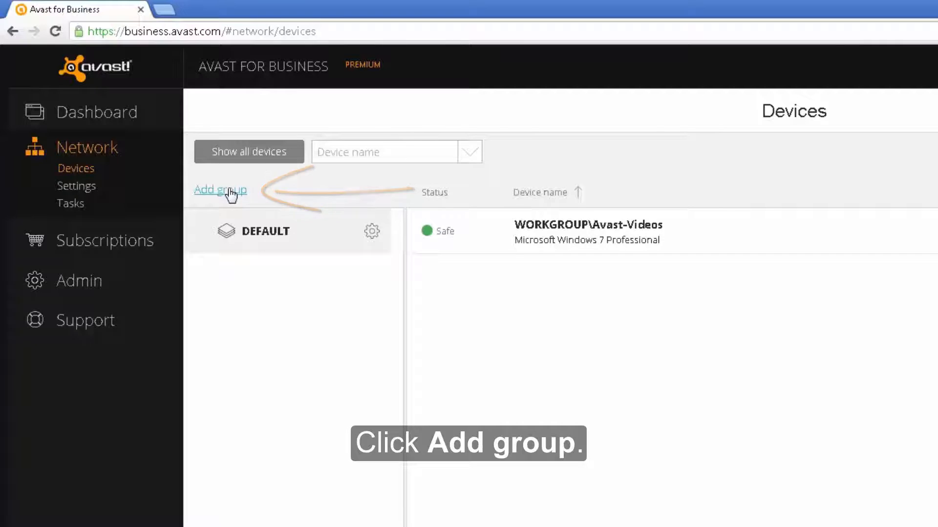
{"action": "left_click", "coordinate": [220, 189]}
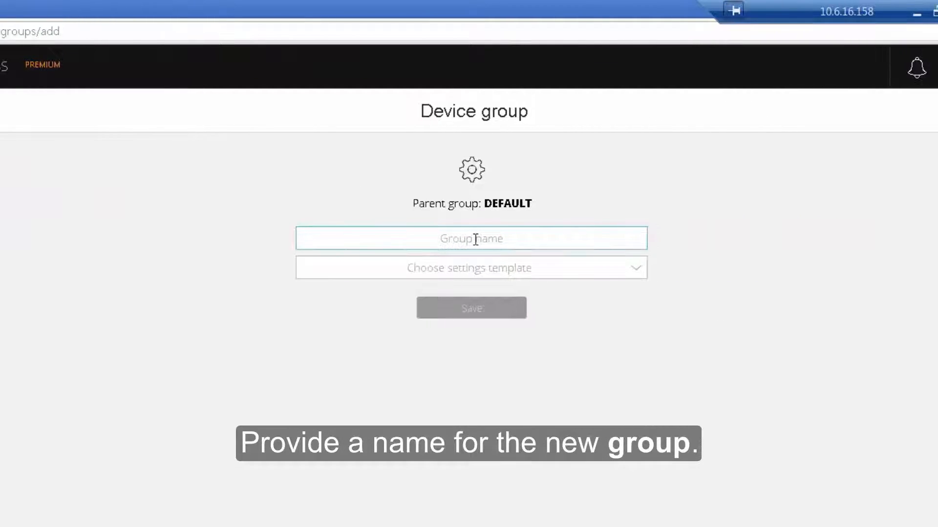
- Name the group 'Test Group', assign it Test Template, and save it
{"action": "type", "text": "Test"}
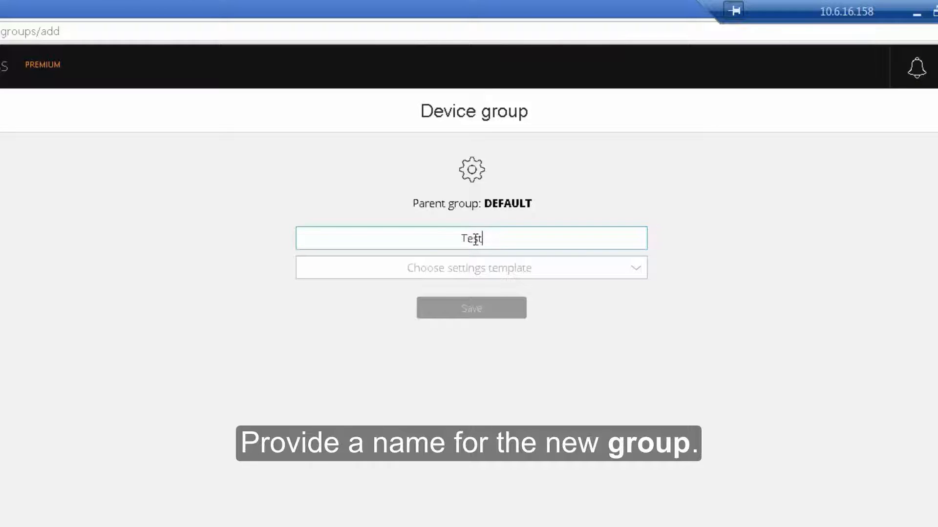
{"action": "type", "text": "Grou"}
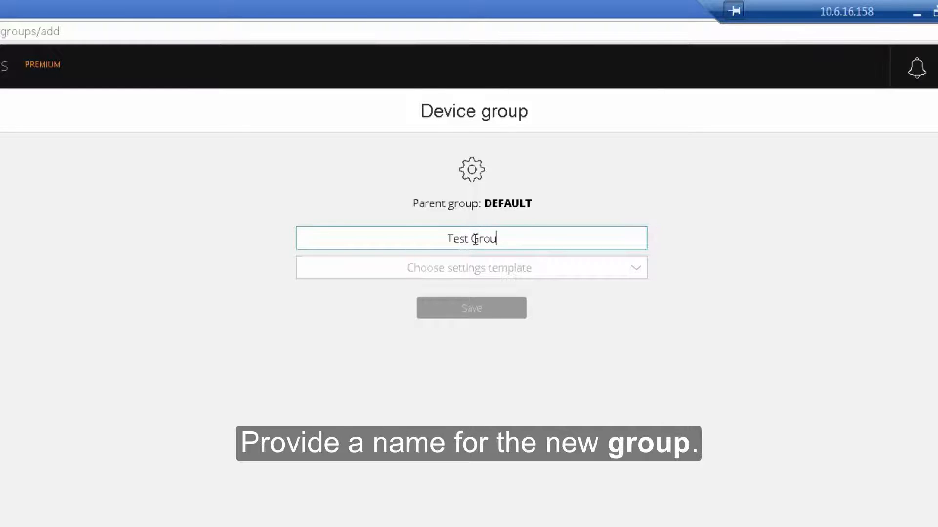
{"action": "type", "text": "p"}
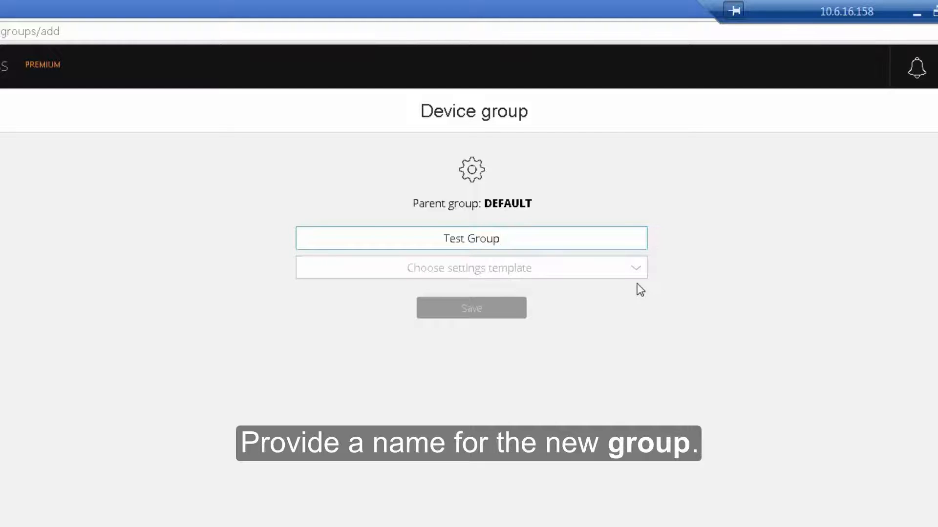
{"action": "left_click", "coordinate": [471, 268]}
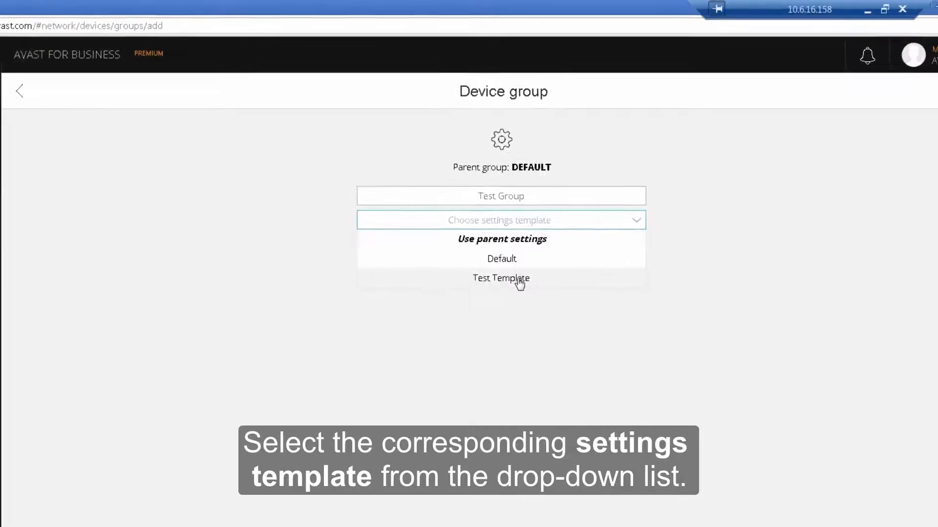
{"action": "left_click", "coordinate": [501, 278]}
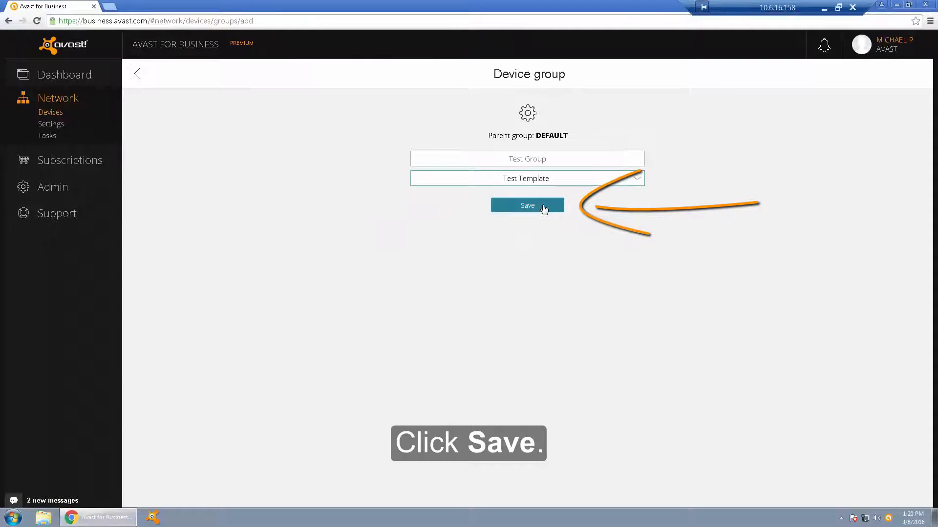
{"action": "left_click", "coordinate": [527, 205]}
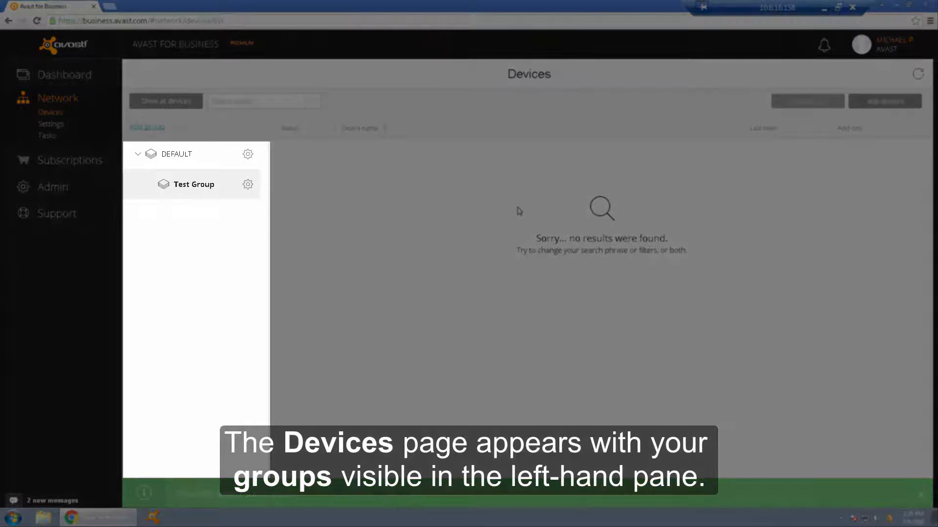
- Drag WORKGROUP\Avast-Videos from DEFAULT into Test Group and view that group's devices
{"action": "left_click", "coordinate": [176, 153]}
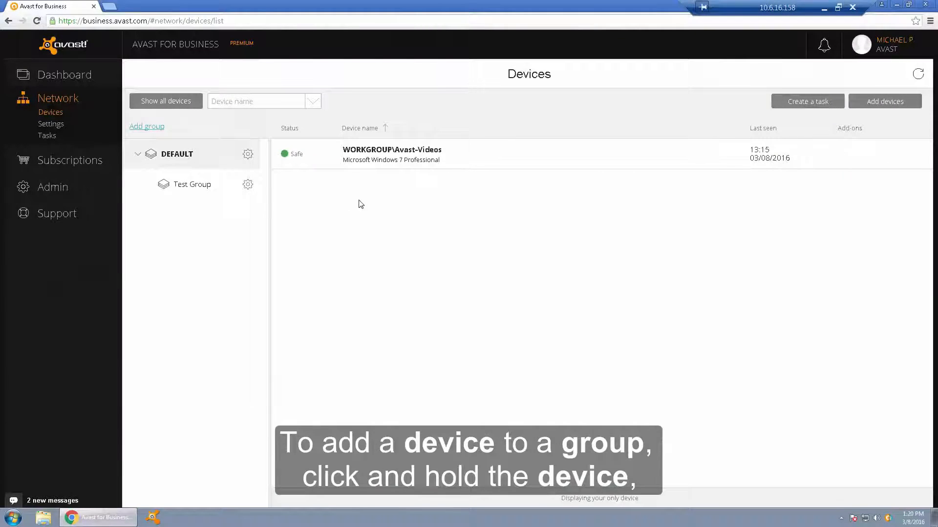
{"action": "mouse_move", "coordinate": [389, 157]}
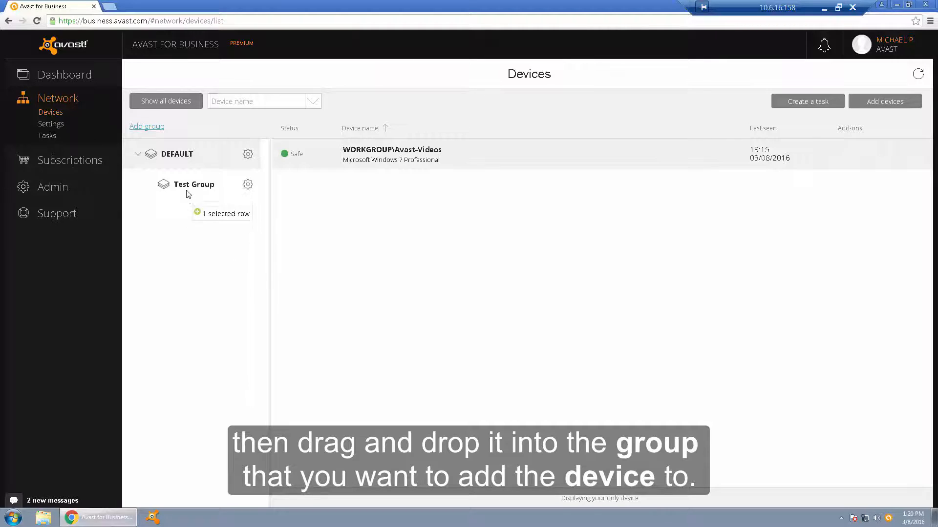
{"action": "left_click_drag", "start_coordinate": [391, 154], "coordinate": [193, 184]}
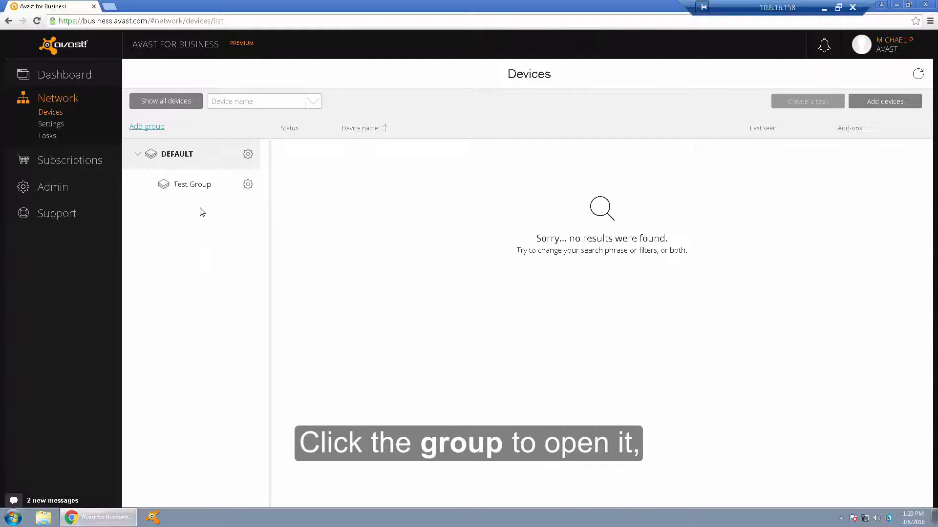
{"action": "left_click", "coordinate": [192, 185]}
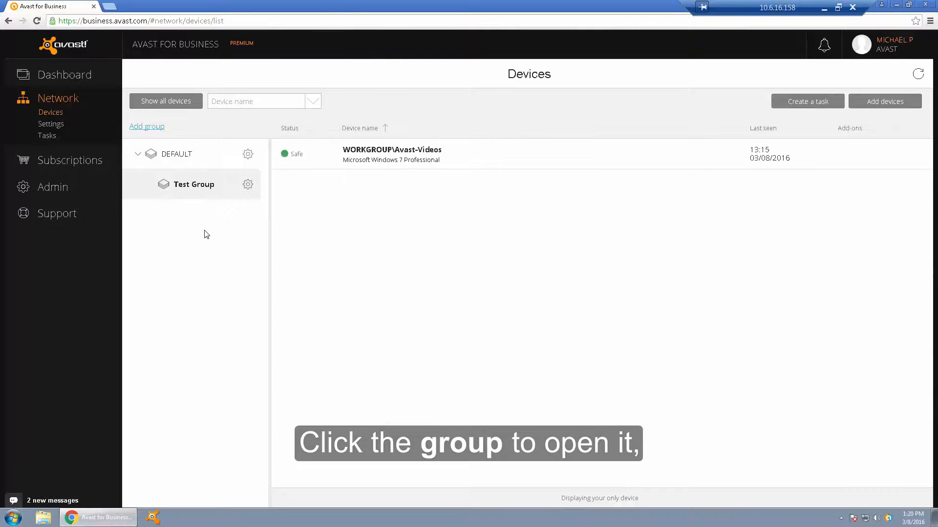